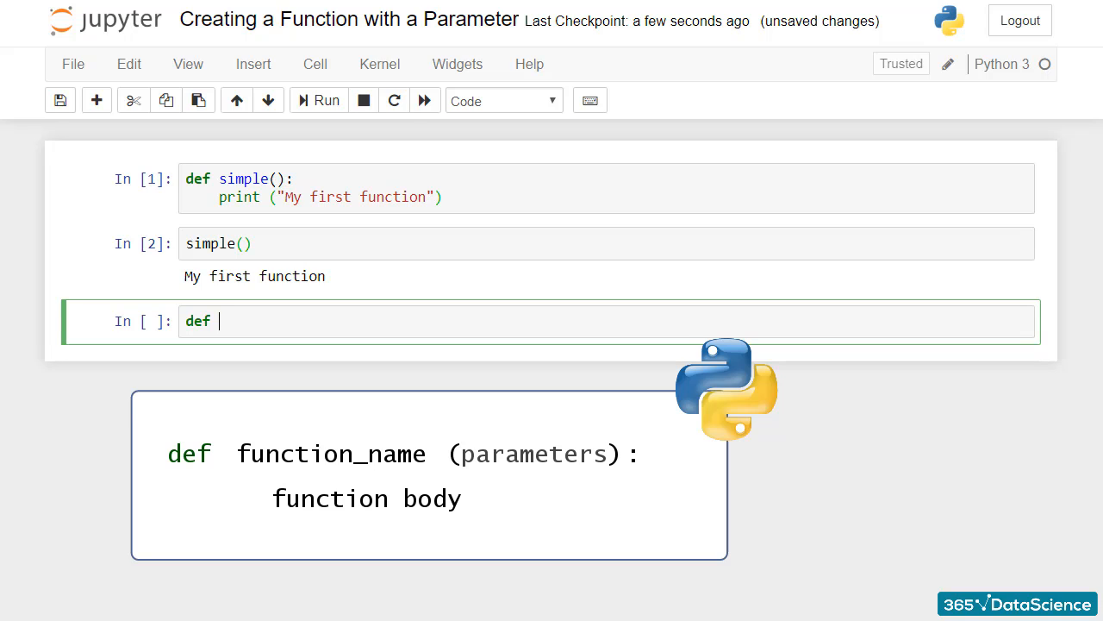
Step: Write the function header def plus_ten(a): with a single parameter a
type("plus_ten")
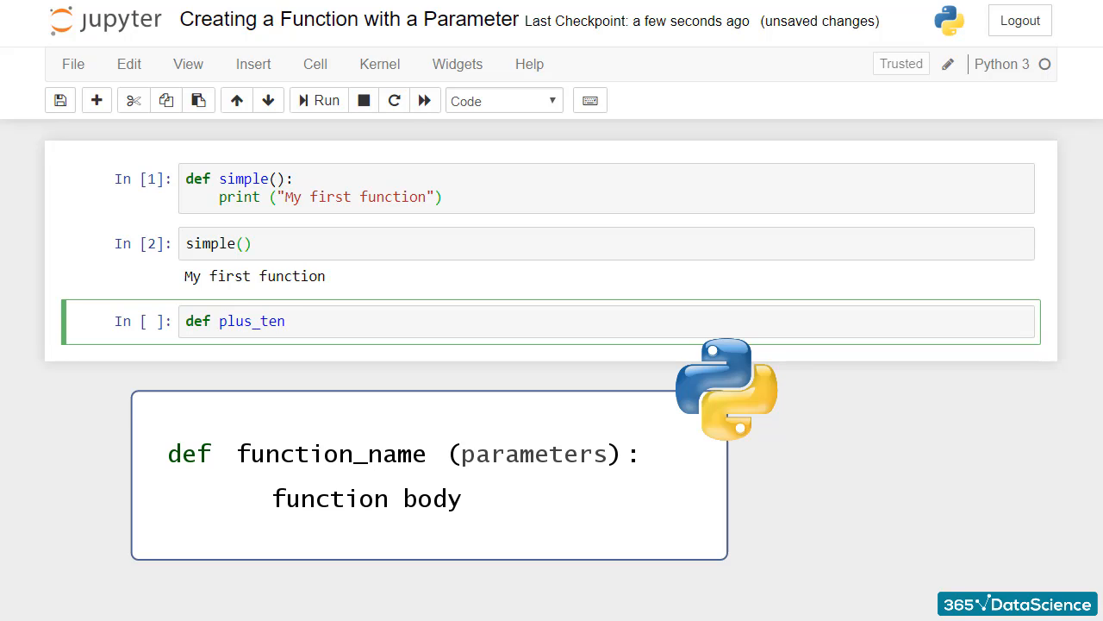
type("()")
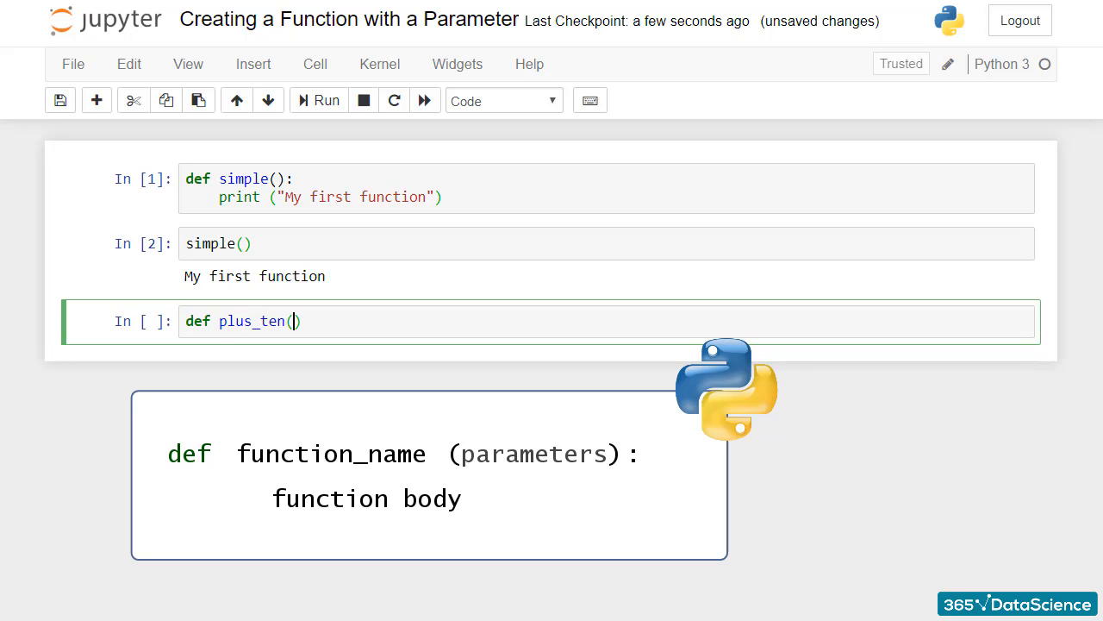
type("a")
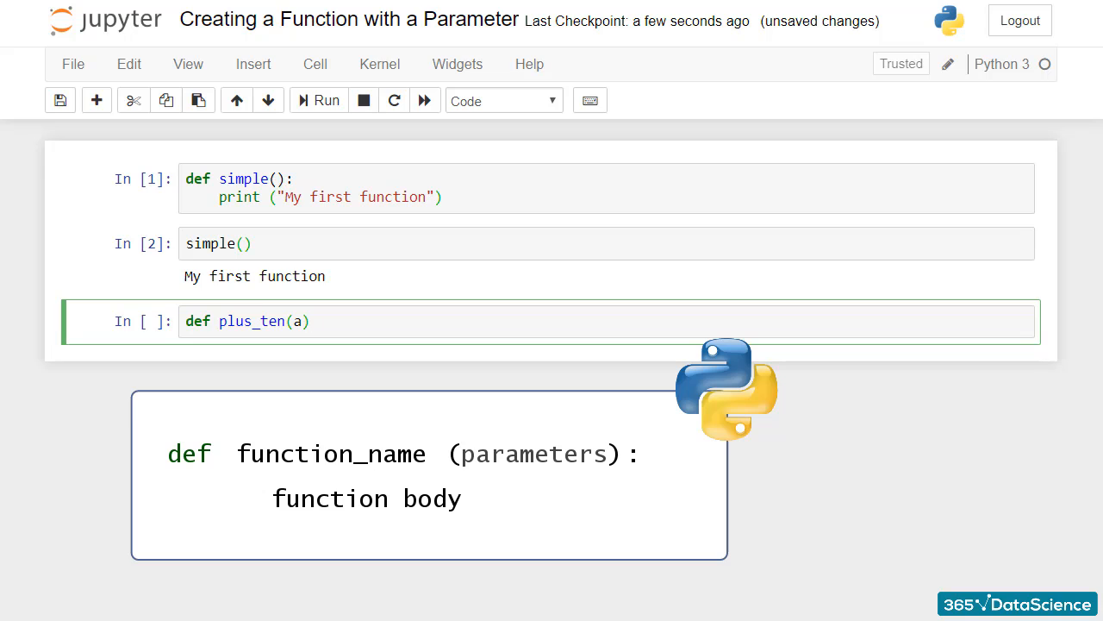
type(":")
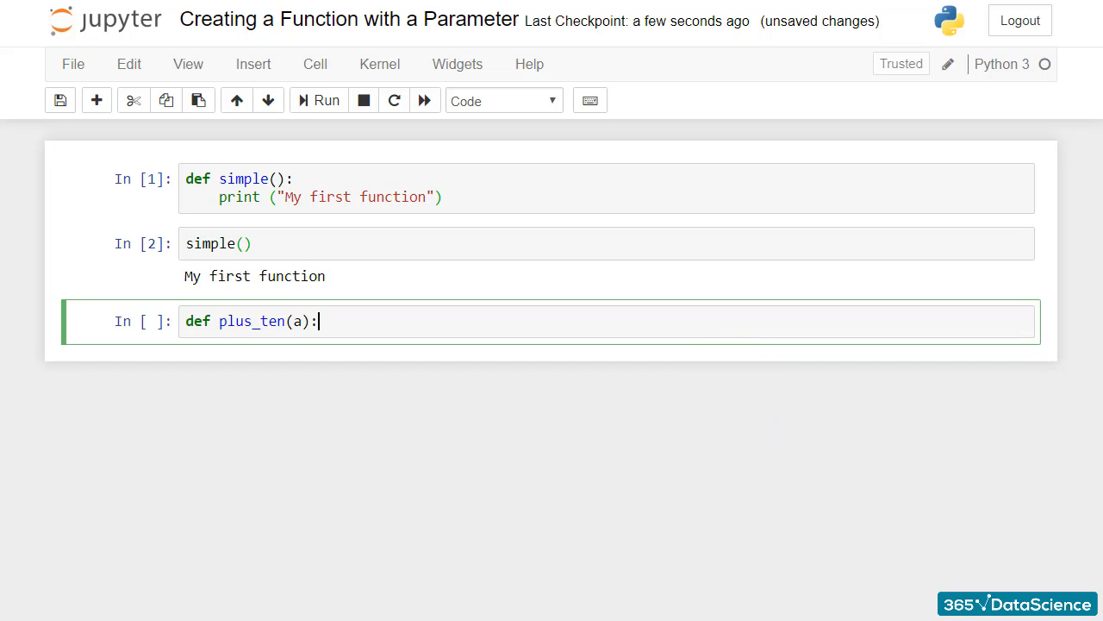
Step: Give plus_ten the body return a + 10 and run the cell
key("enter")
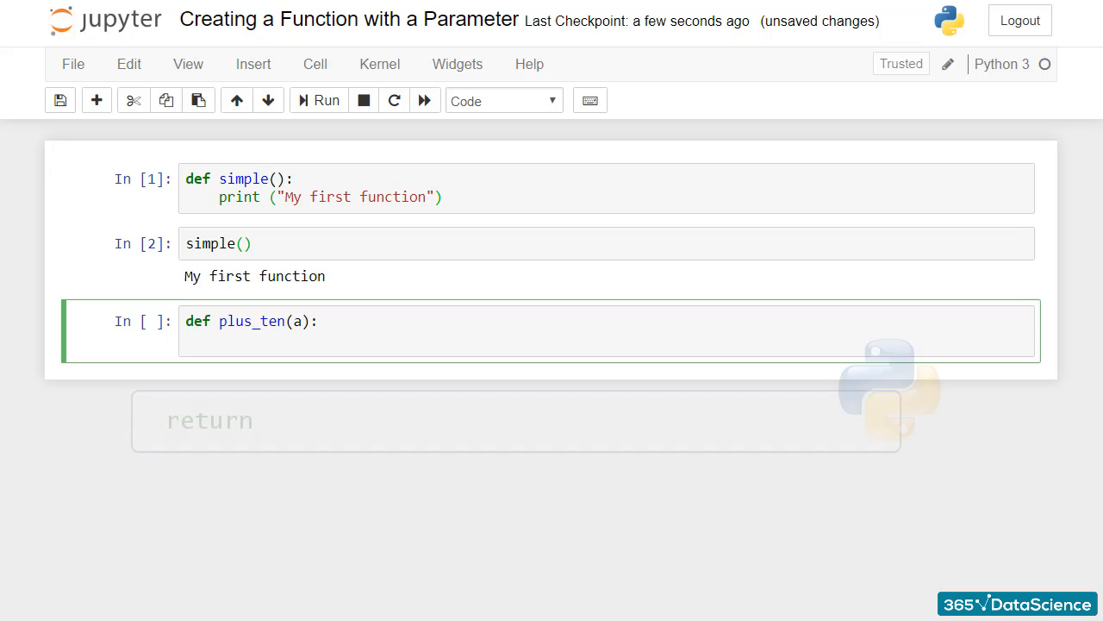
type("ret")
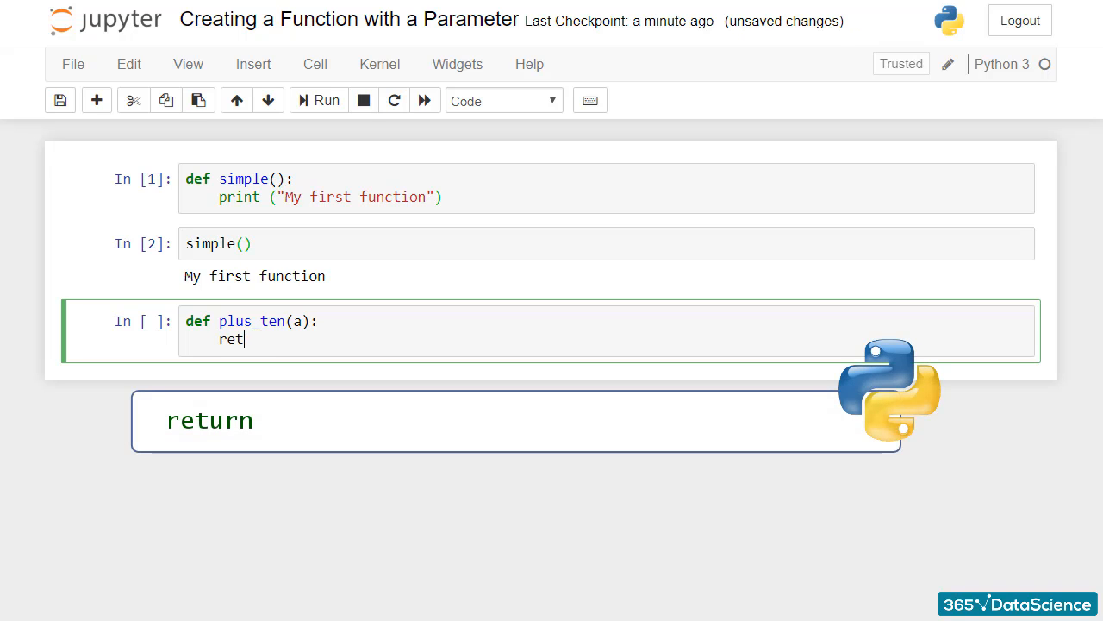
type("urn")
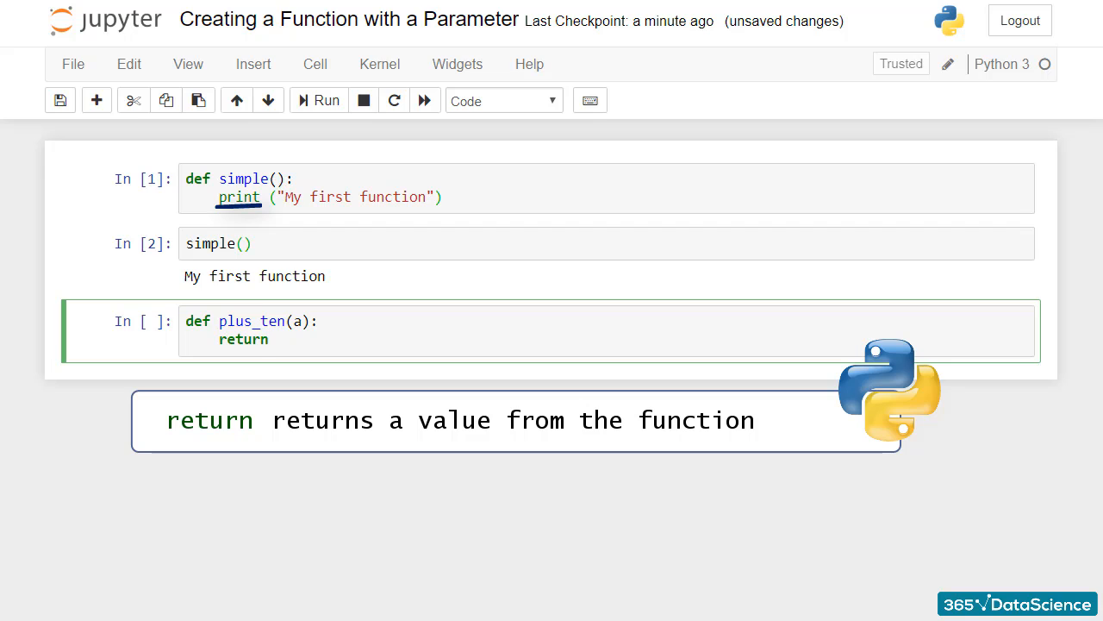
left_click(269, 339)
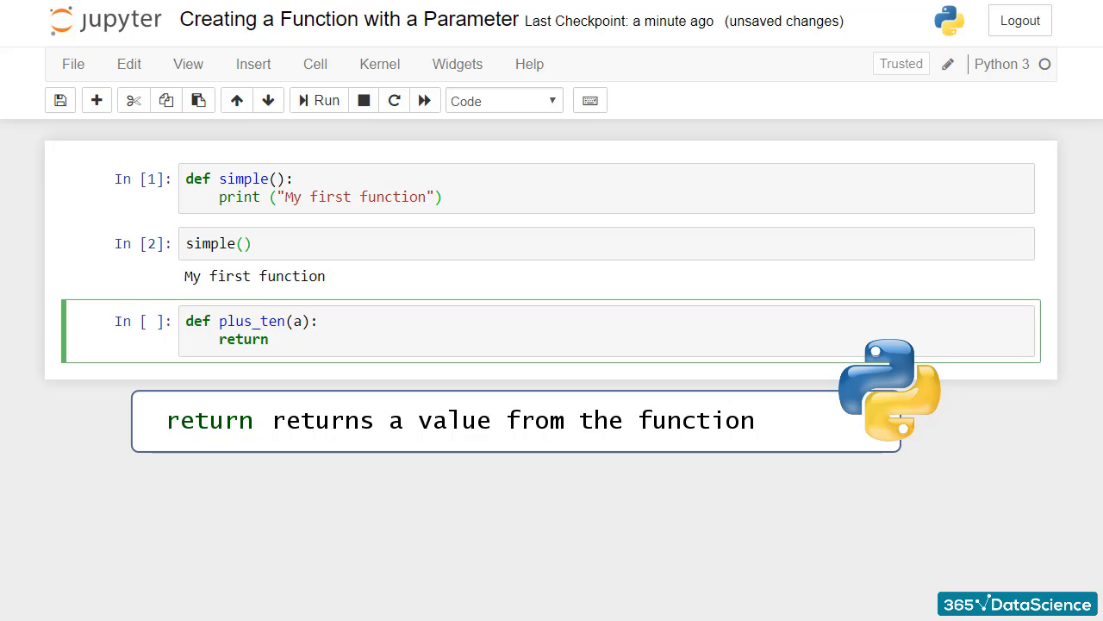
type("a")
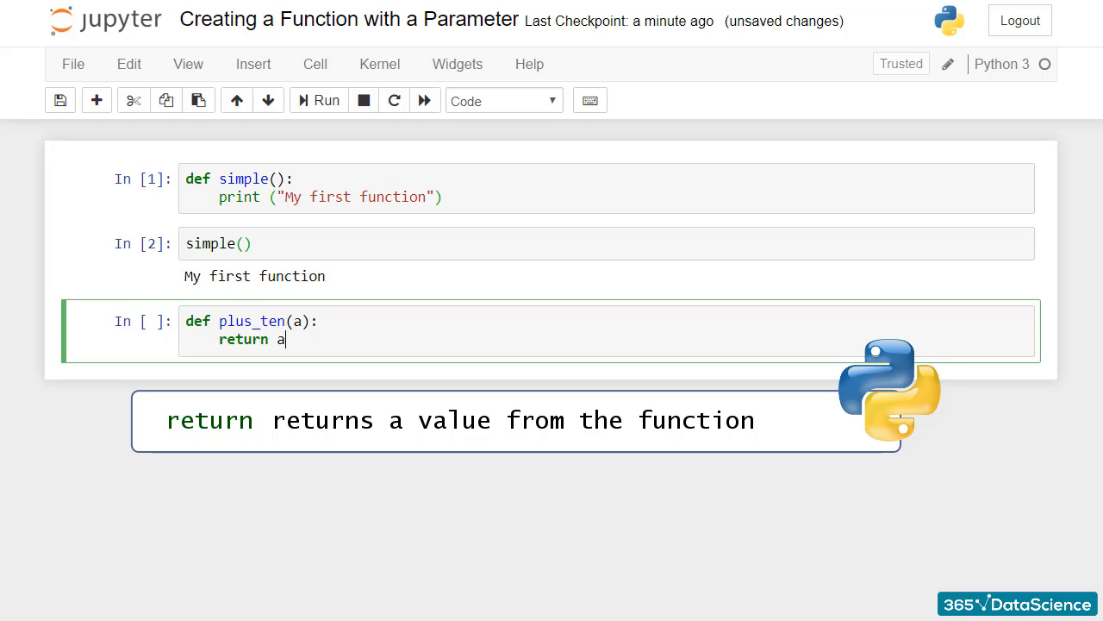
type("+ 10")
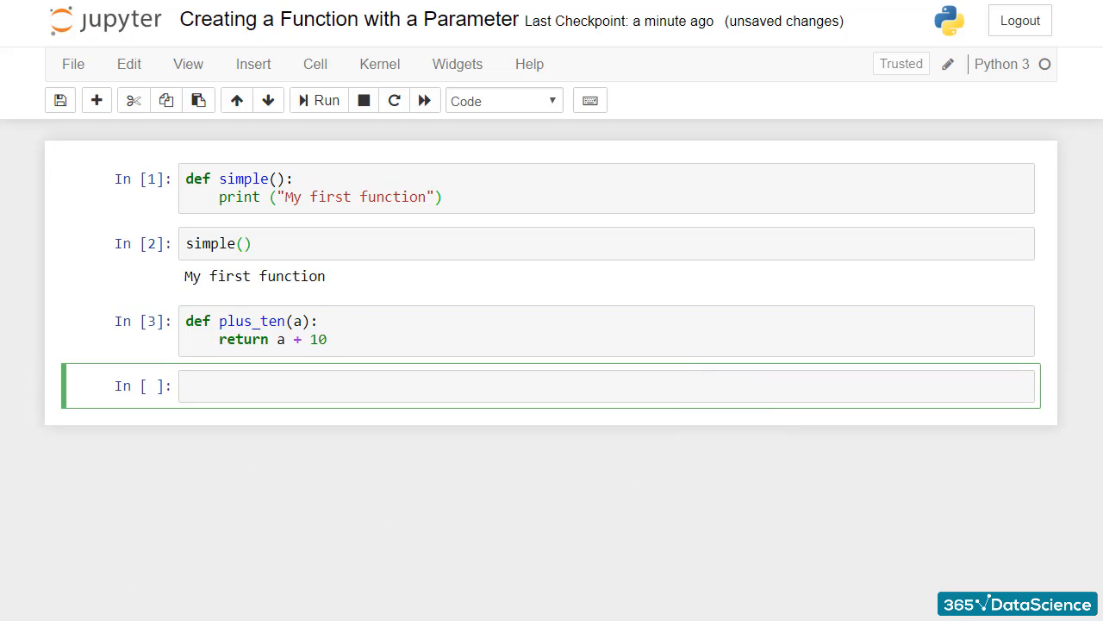
Step: Call plus_ten(2) to output 12, then begin the plus_ten(5) call
type("plus_ten()")
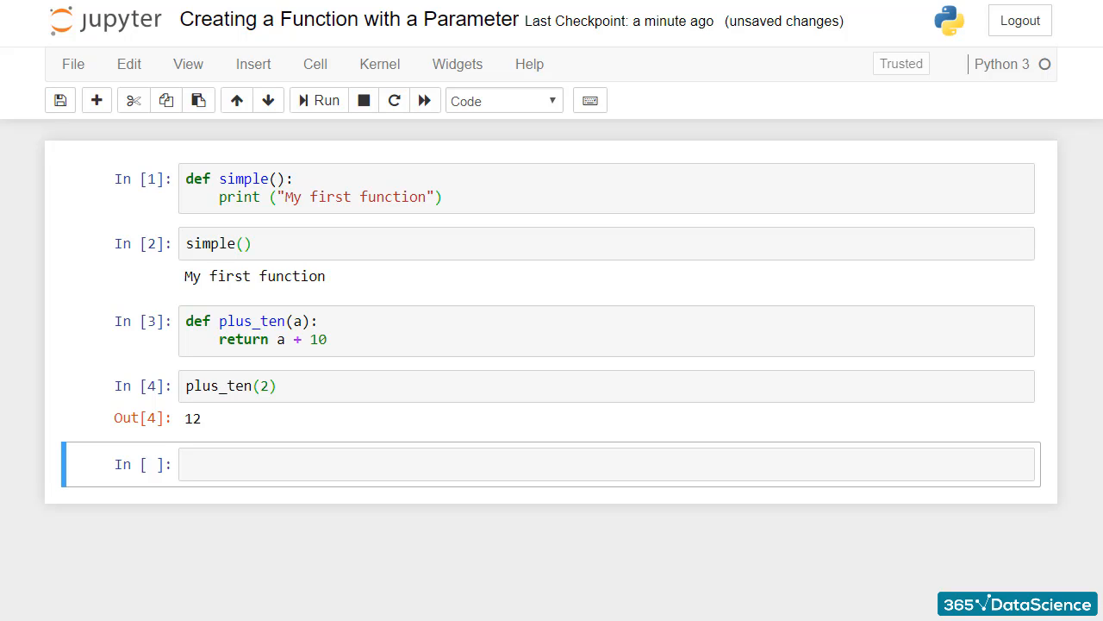
type("plus_ten(5")
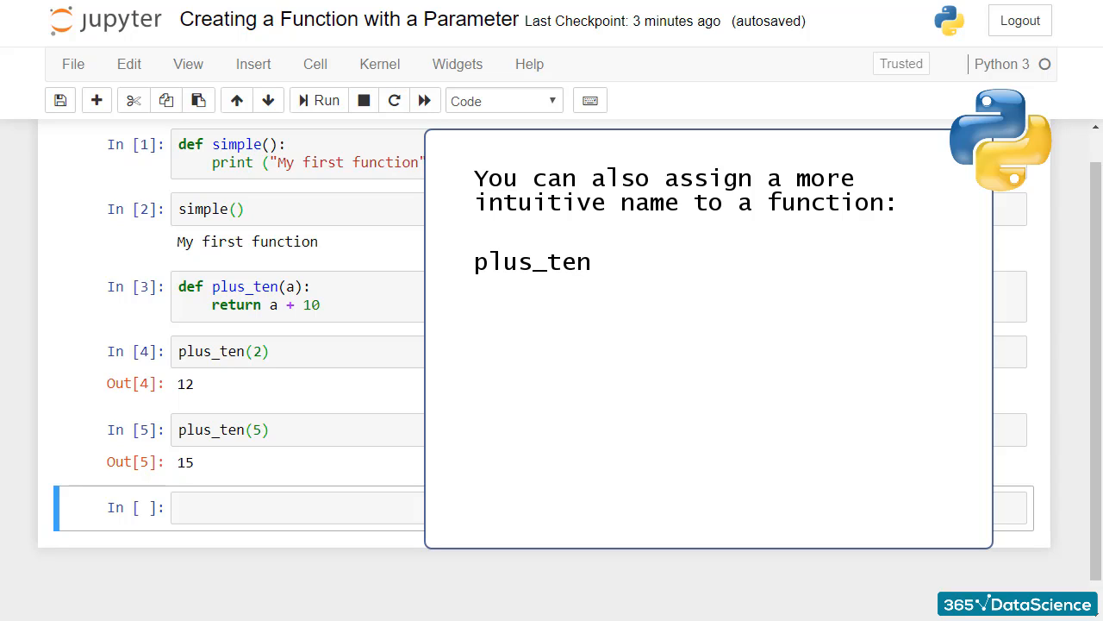
type("addition_of_ten")
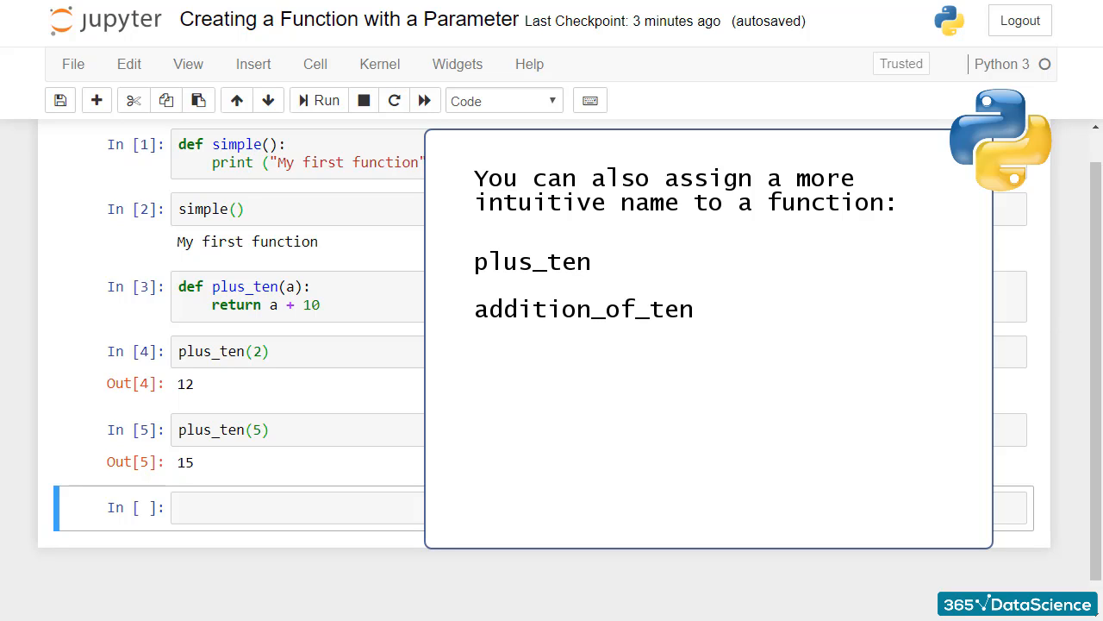